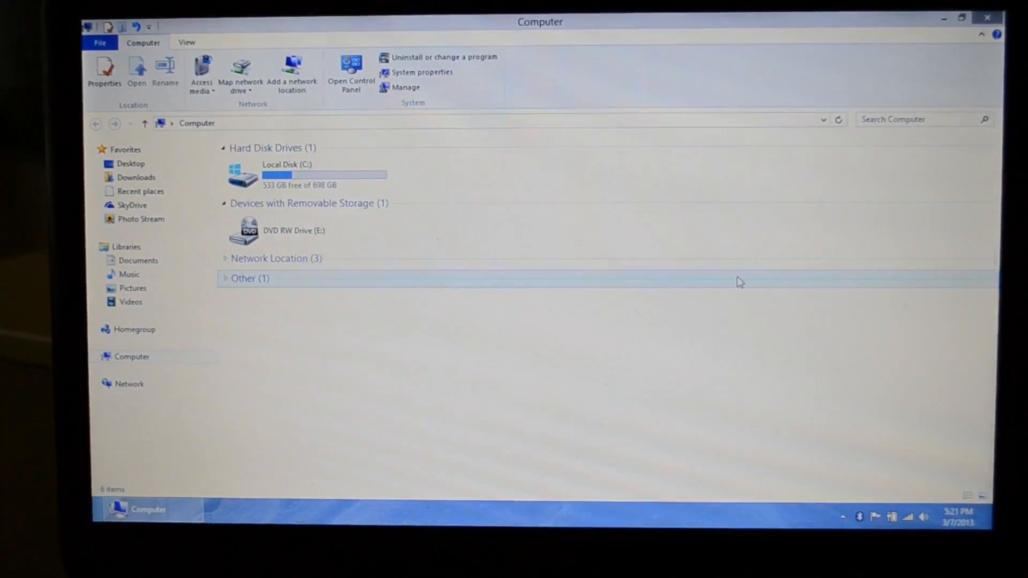
- Set the Computer window aside so the Search charm can be opened
left_click(805, 422)
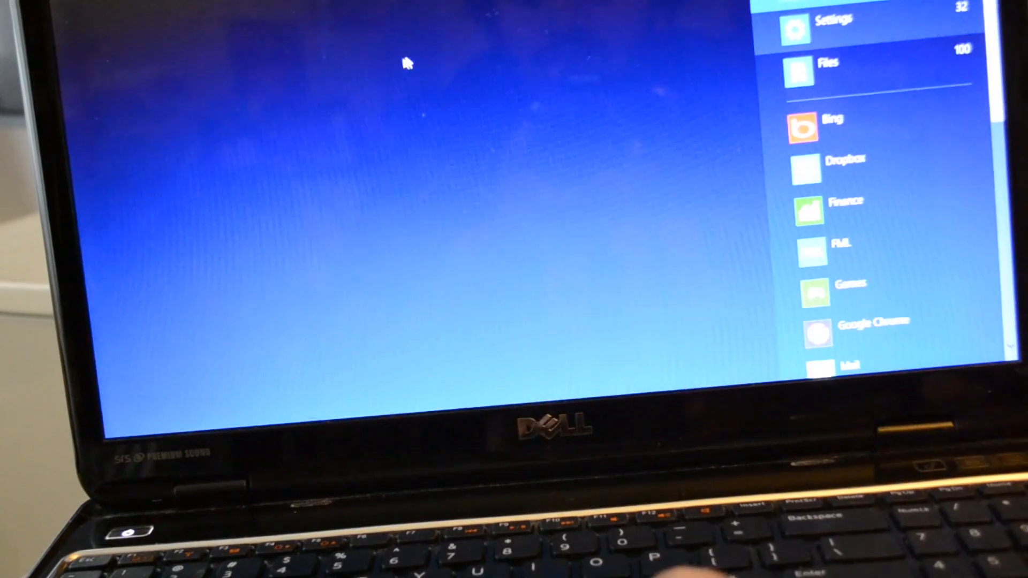
- Filter the 'devi' search to Settings and launch Device Manager from the results
left_click(835, 19)
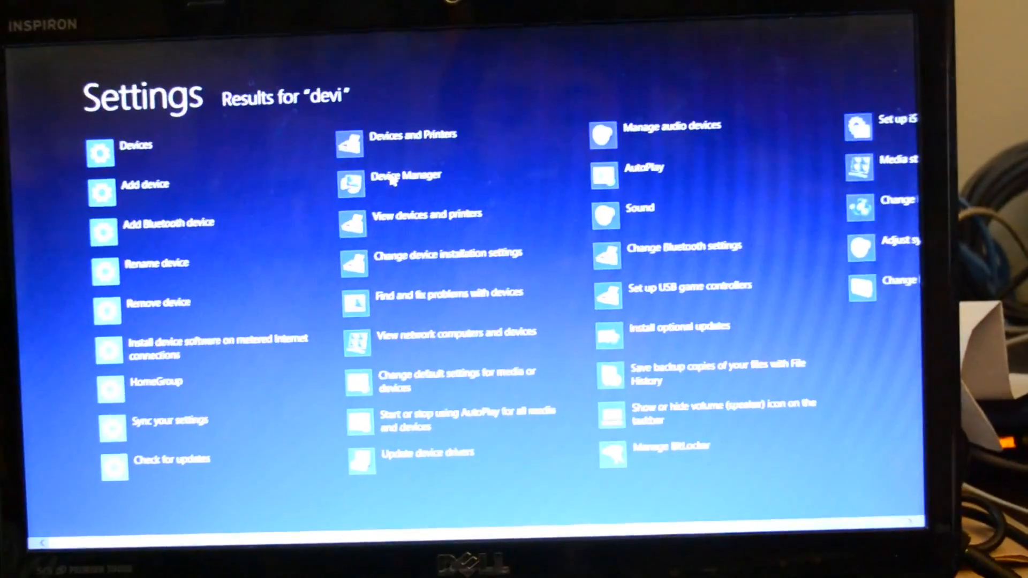
left_click(406, 175)
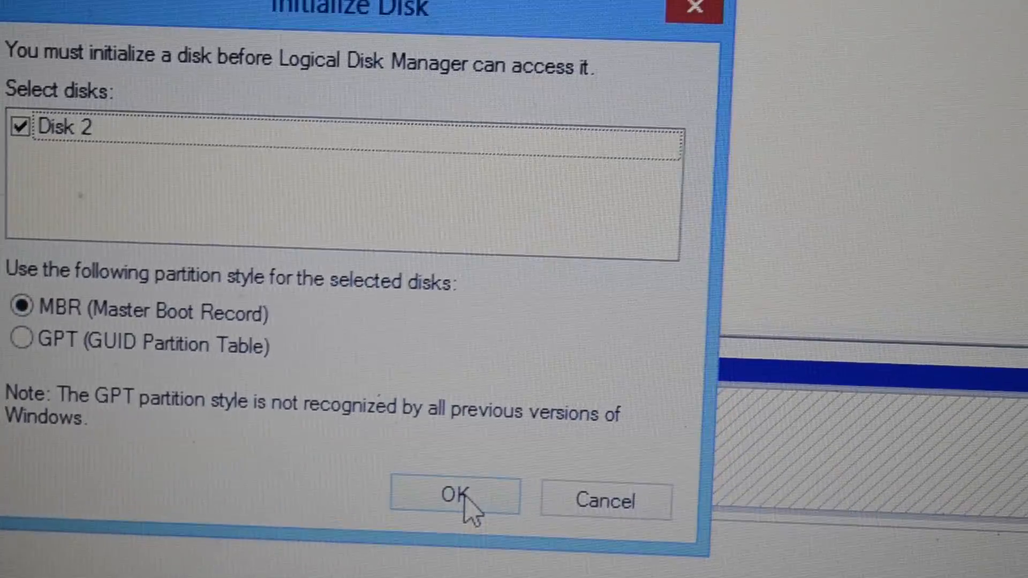
- Initialize Disk 2 as MBR and bring up options for its 596.17 GB unallocated space
left_click(455, 496)
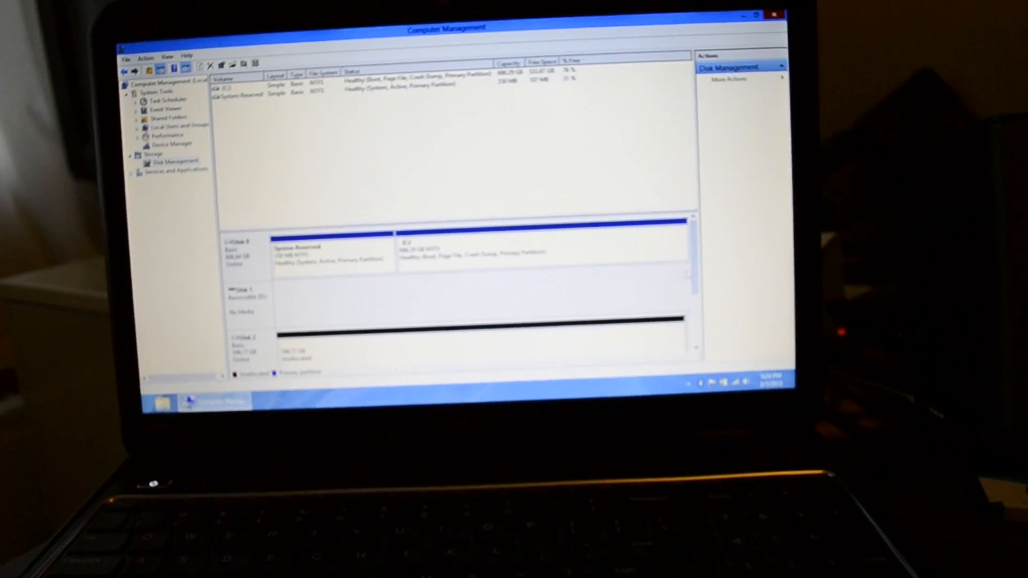
left_click(745, 13)
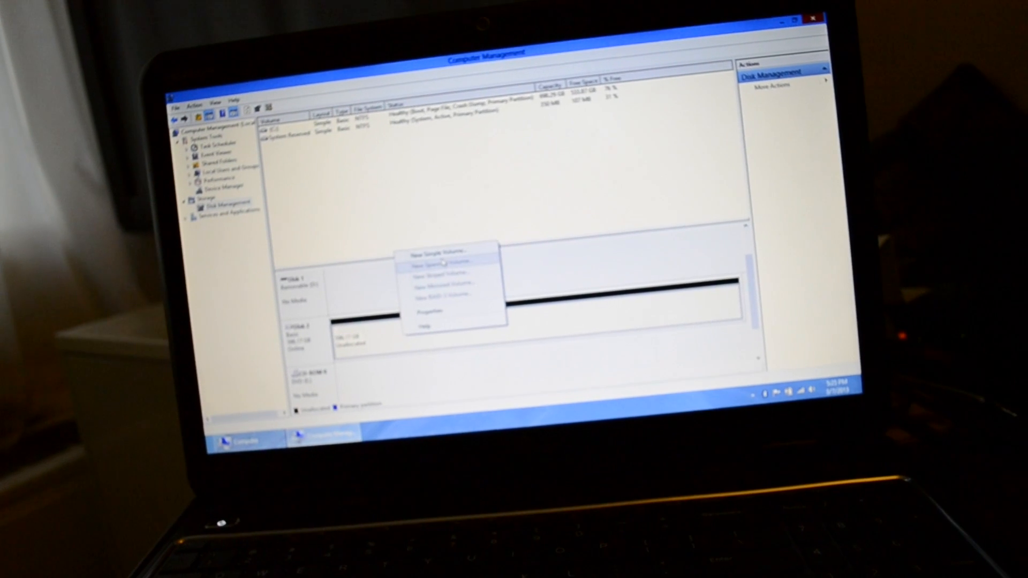
- Create a 610478 MB NTFS simple volume on Disk 2, letter F, label Samsung HD, quick format
left_click(436, 255)
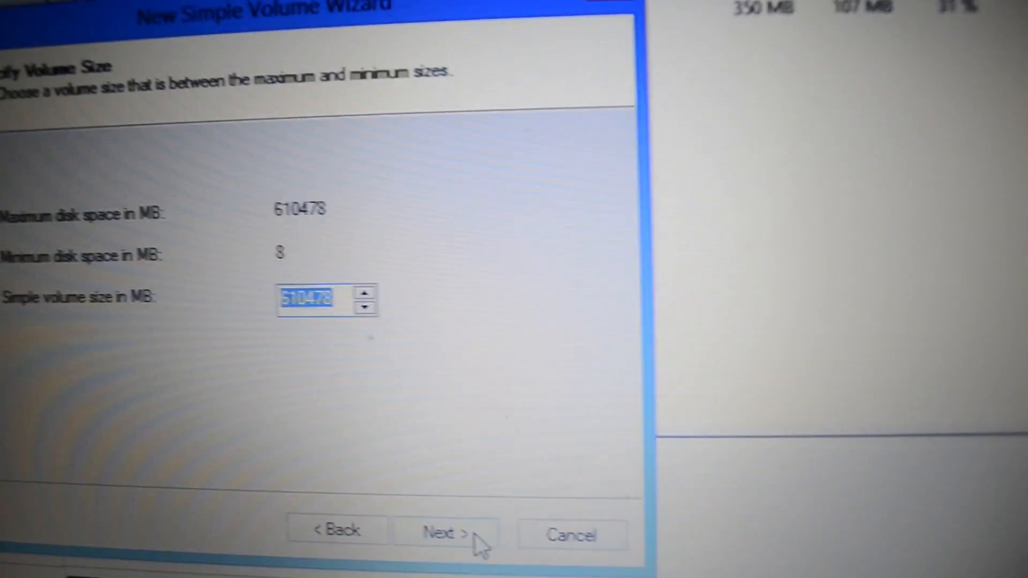
left_click(449, 532)
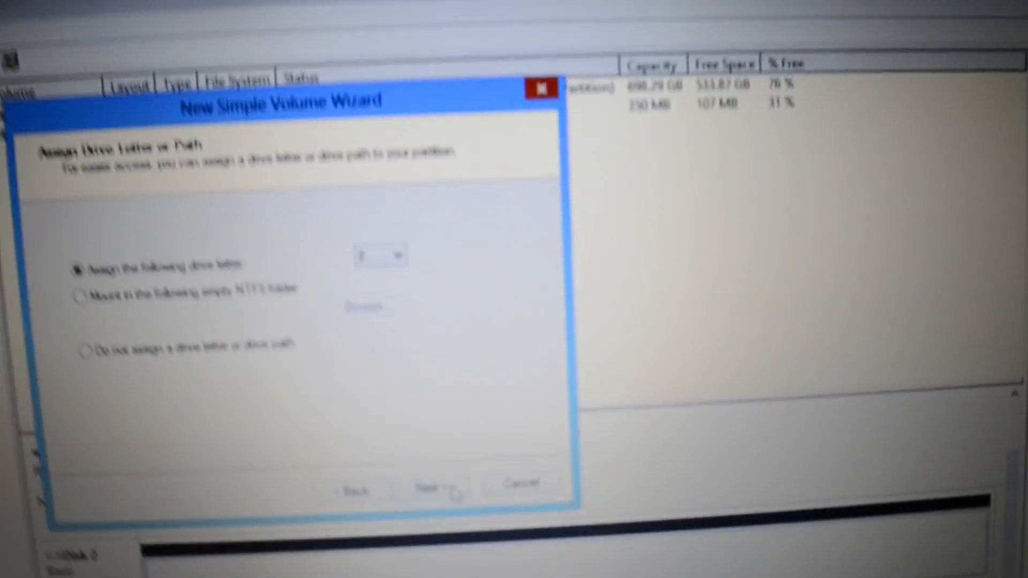
left_click(436, 491)
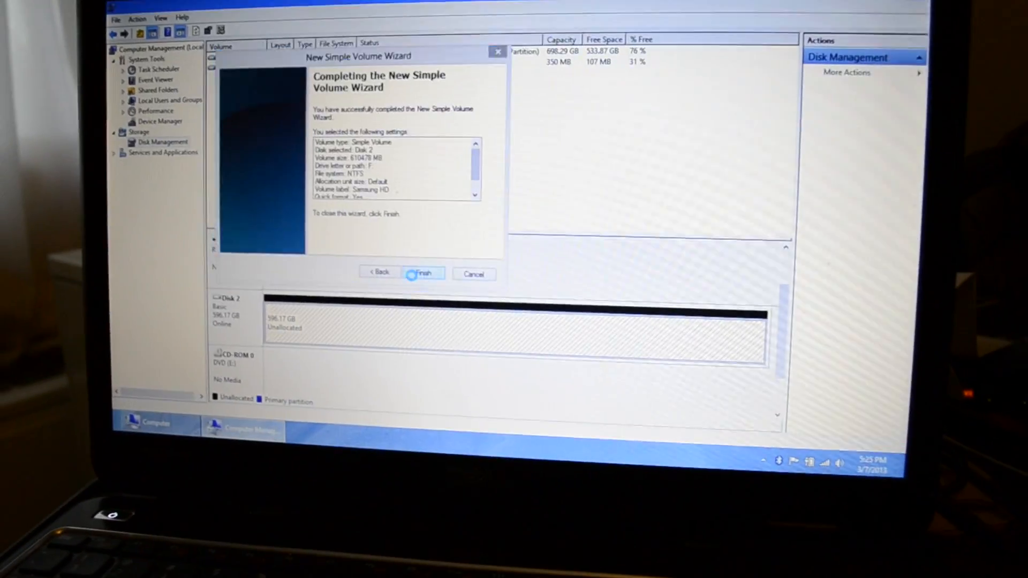
left_click(423, 273)
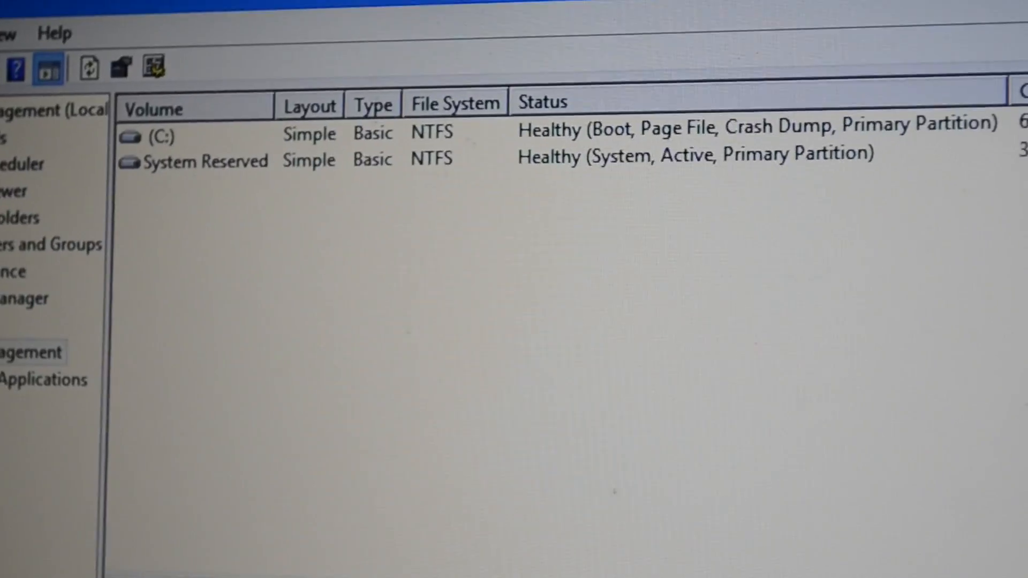
- Scroll the Disk Management volume list to check the newly formatted Samsung HD volume
scroll("down", 3)
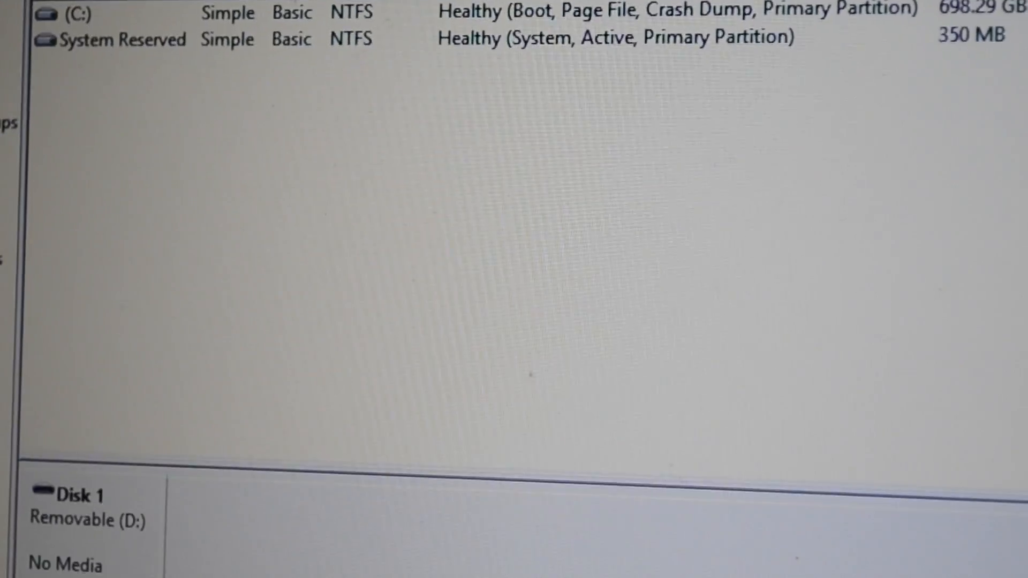
scroll("down", 3)
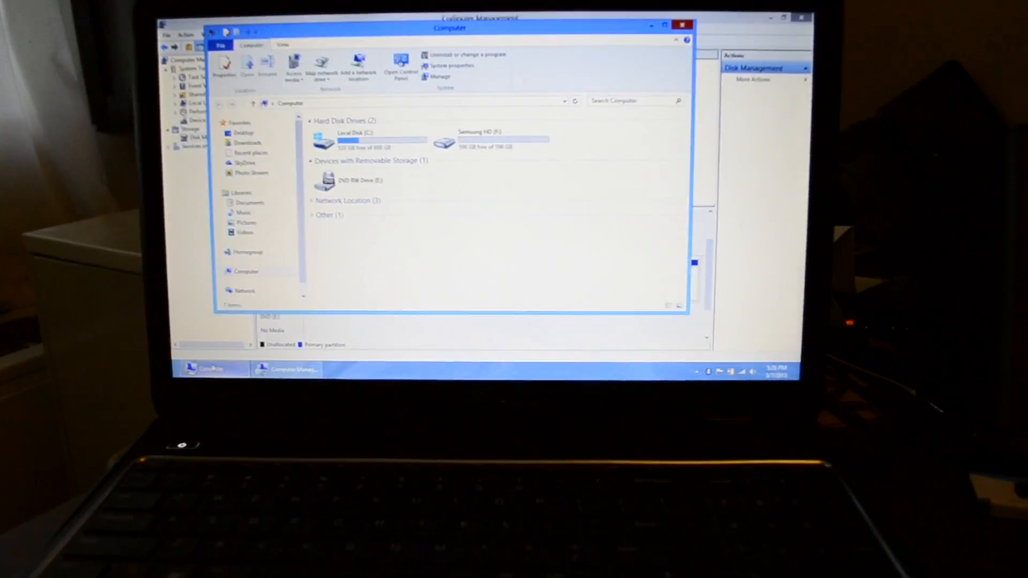
- Open Samsung HD (F:) from the Computer view to see it is empty
double_click(493, 139)
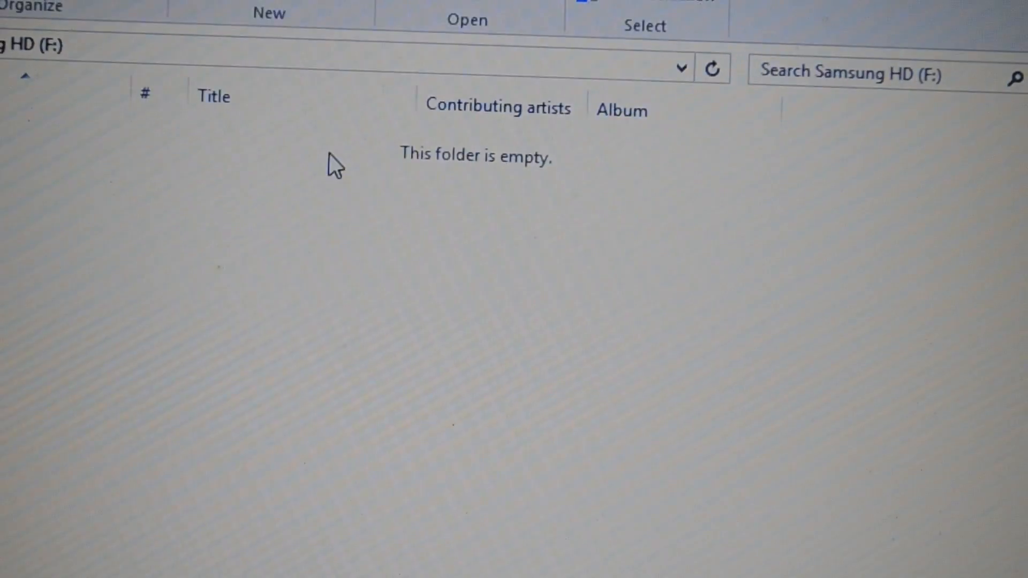